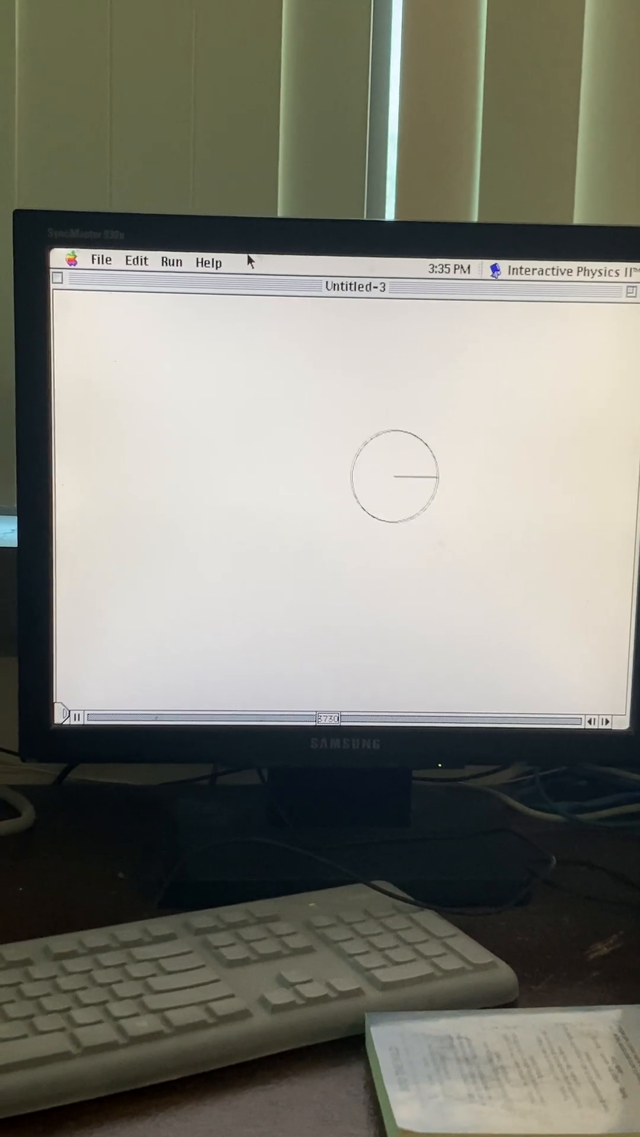
Drag across the workspace while the simulation carries the circle from center toward the left
{"action": "left_click_drag", "start_coordinate": [395, 475], "coordinate": [214, 522]}
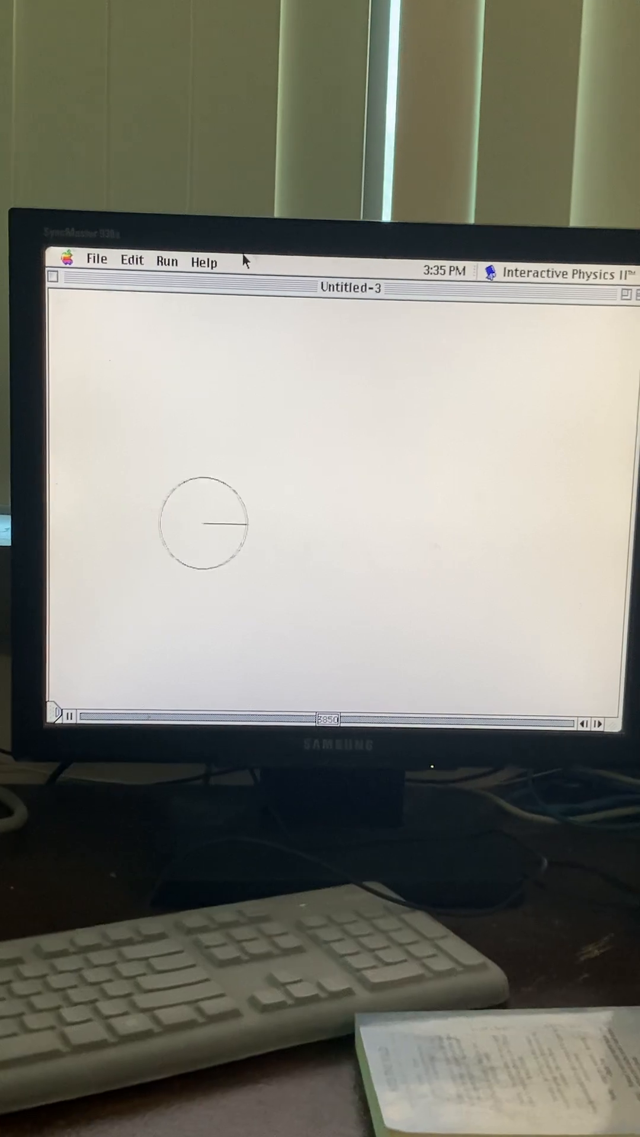